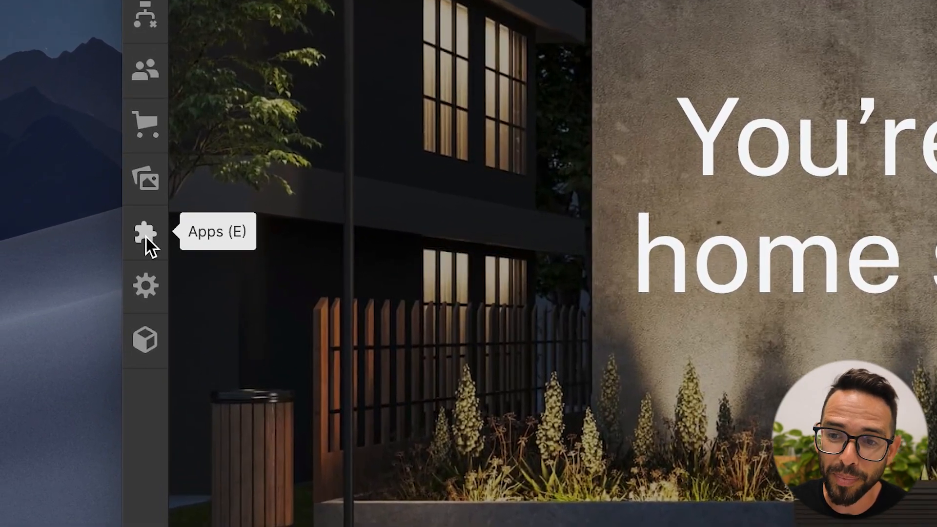
- Open the Apps panel listing Memberstack, HubSpot, Finsweet Table, Jasper AI and Unsplash
left_click(145, 233)
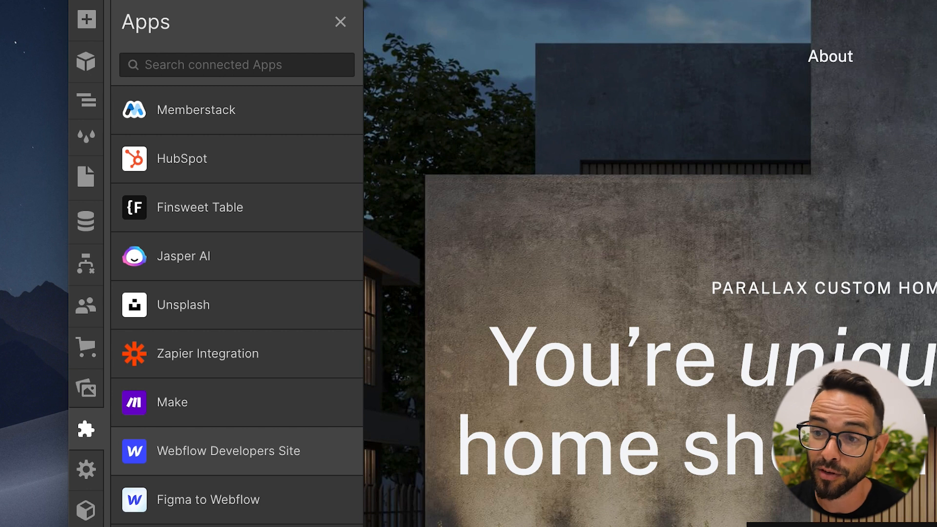
mouse_move(186, 255)
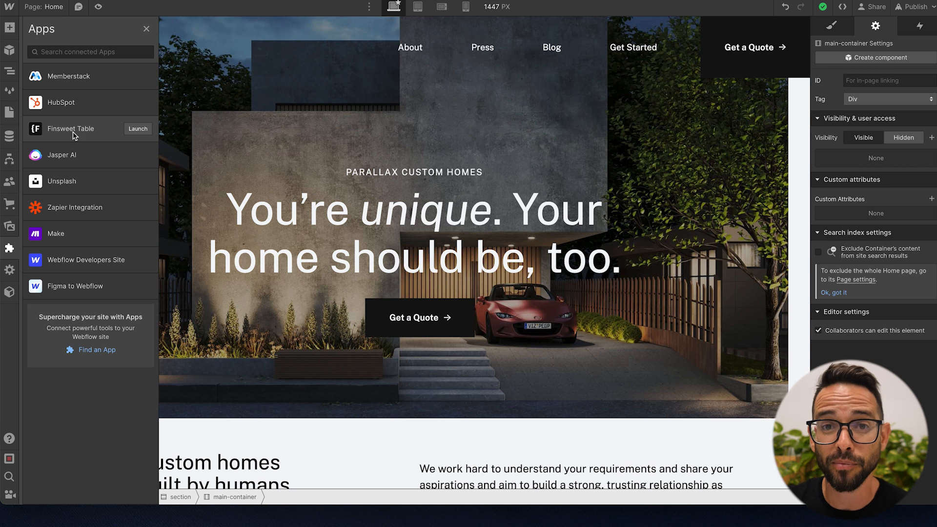
- Launch Finsweet Table and pick a 5-row by 6-column table with caption and header
left_click(137, 128)
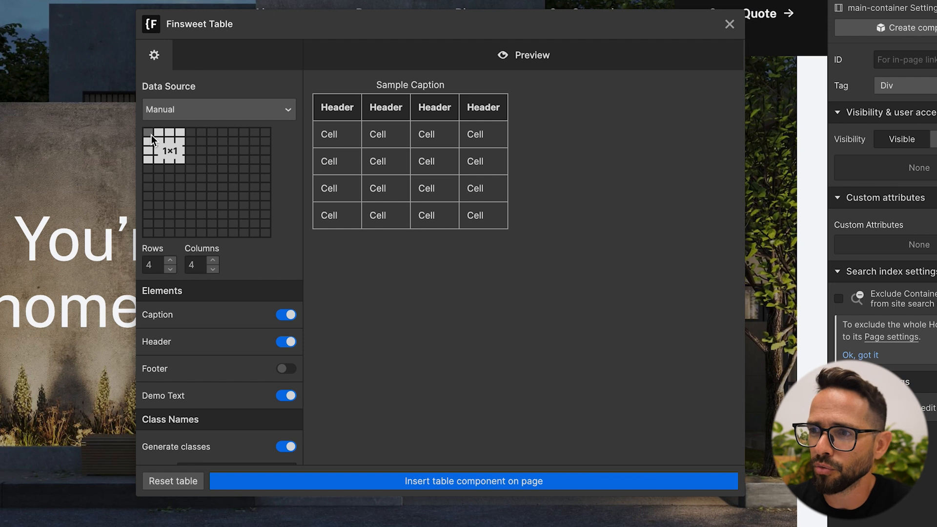
left_click(244, 161)
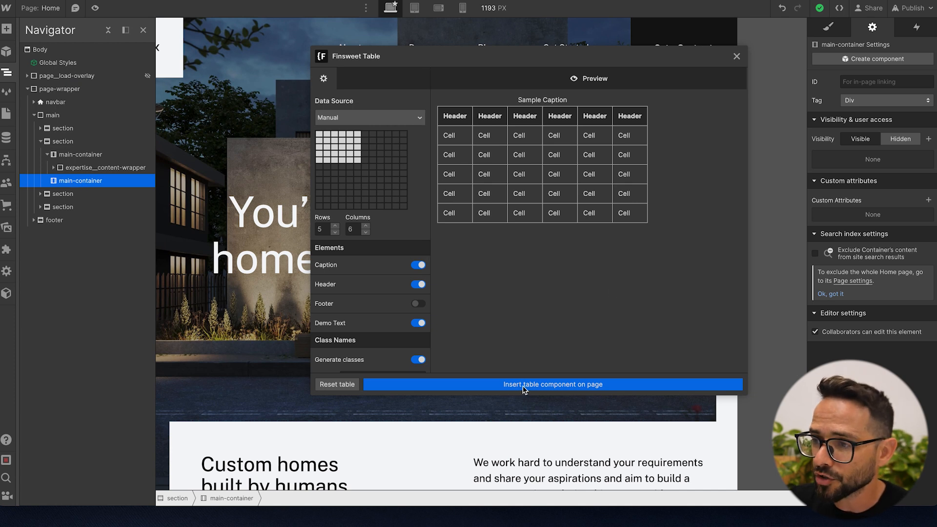
- Insert the sample Finsweet table onto the page twice and close the builder
left_click(551, 384)
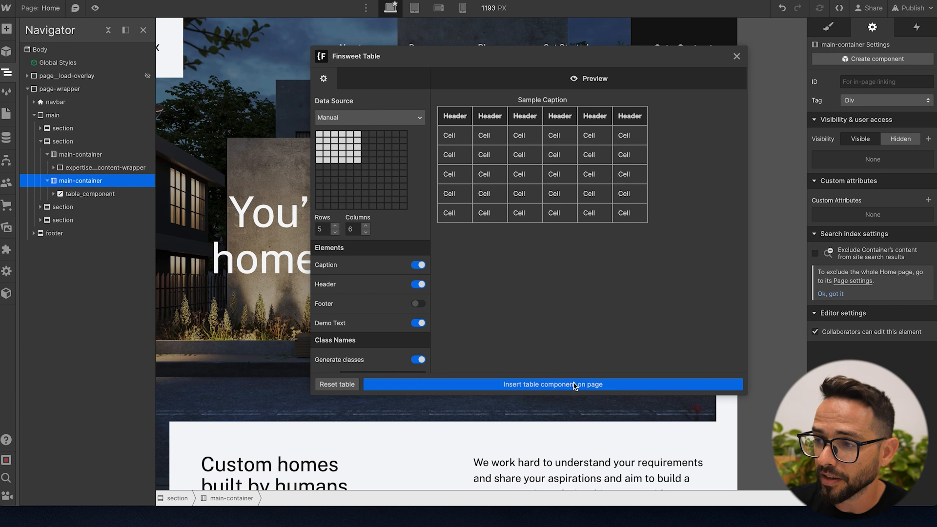
left_click(551, 384)
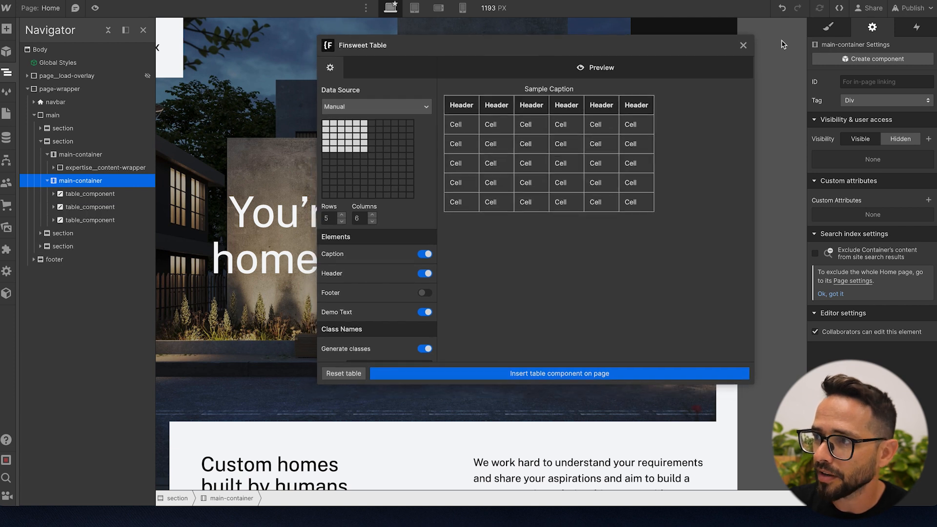
left_click(558, 373)
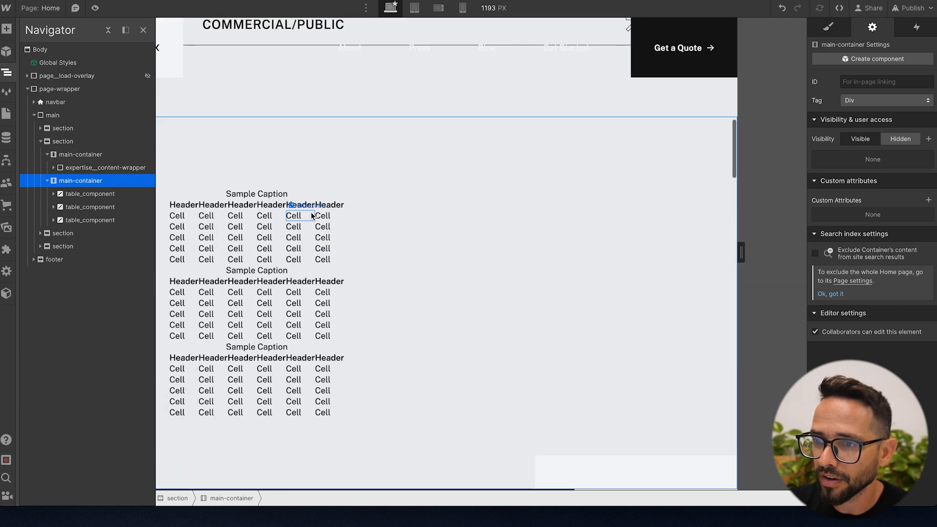
- Delete the duplicate table_component in the Navigator, keeping one with its table body selected
left_click(89, 206)
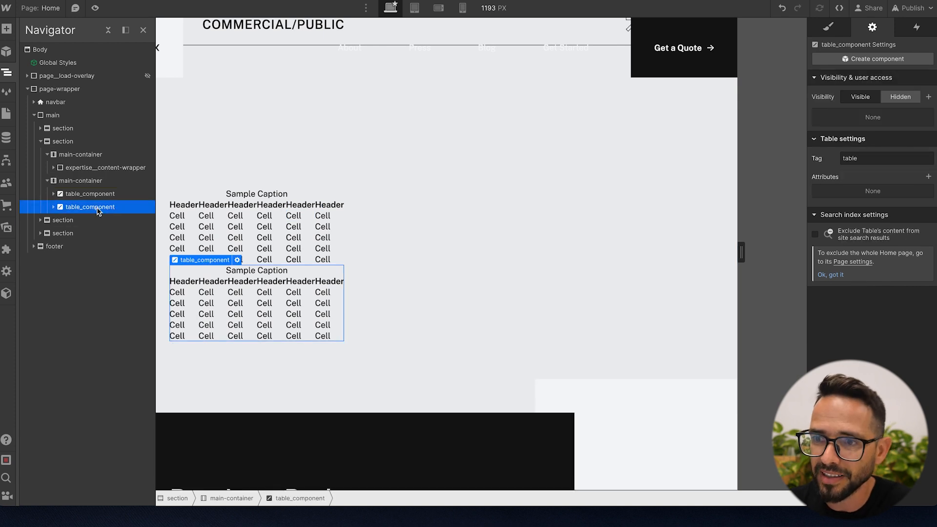
left_click(53, 193)
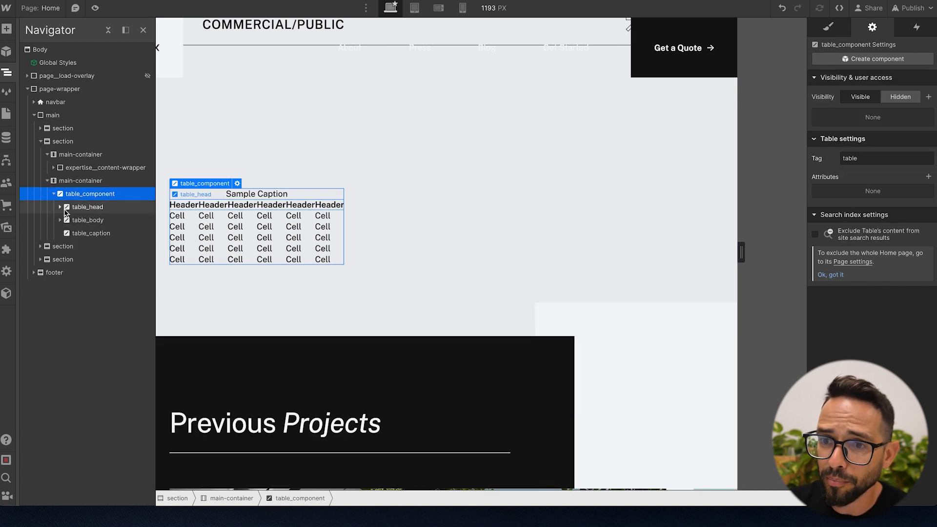
left_click(88, 220)
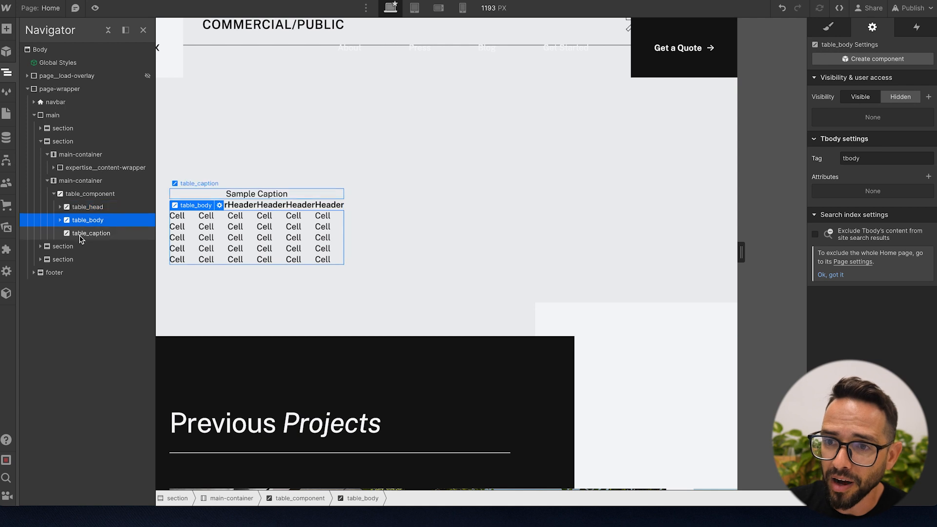
left_click(235, 215)
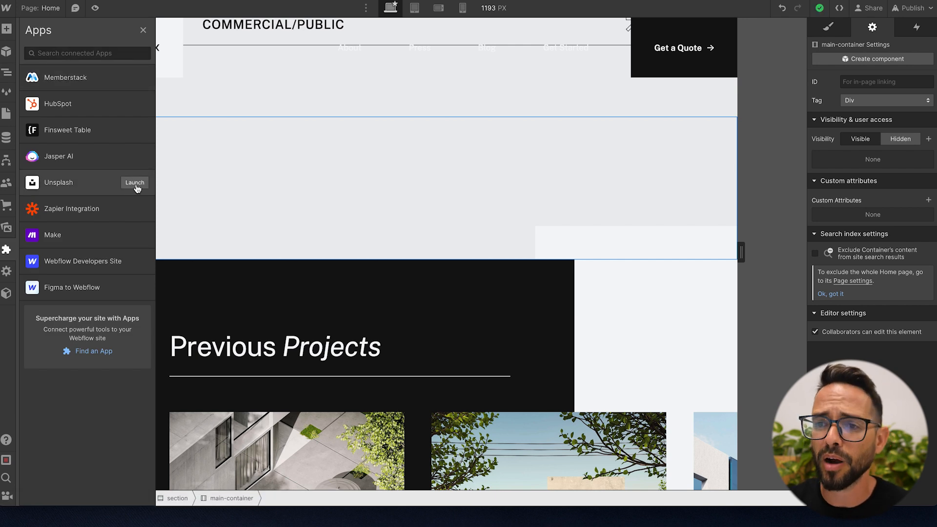
- Launch Unsplash and start a photo search among topics like abstract and architecture
left_click(134, 182)
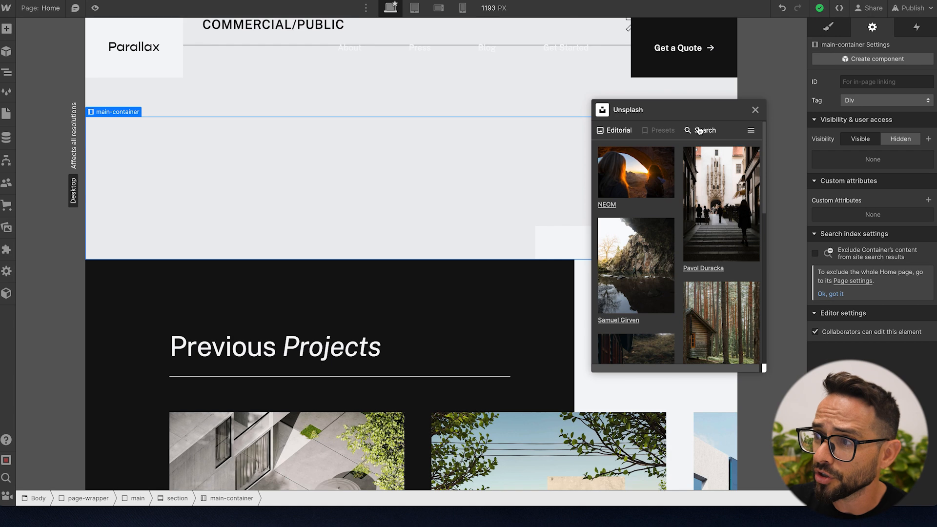
left_click(705, 131)
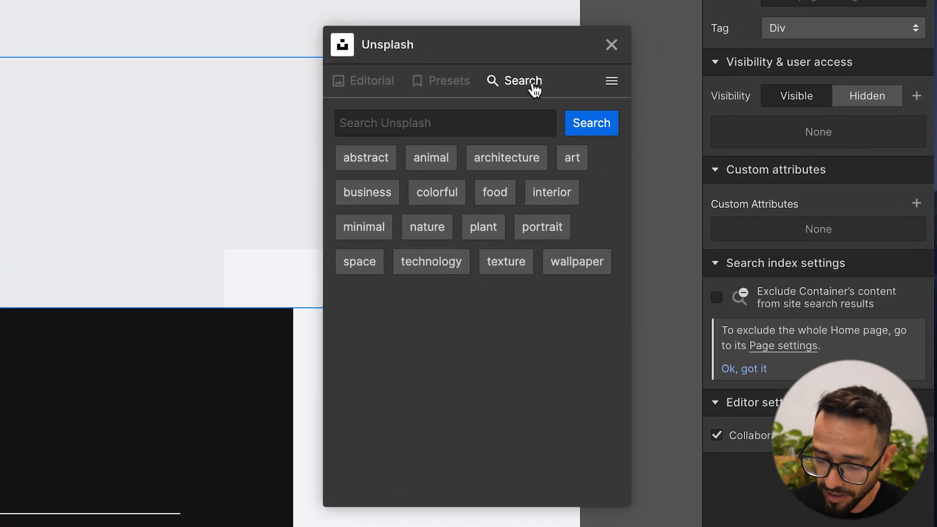
left_click(365, 157)
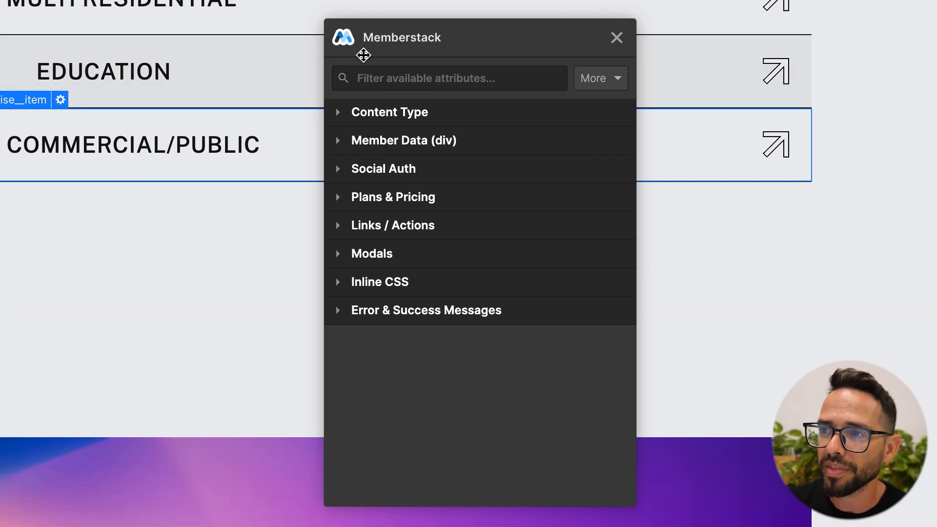
mouse_move(357, 66)
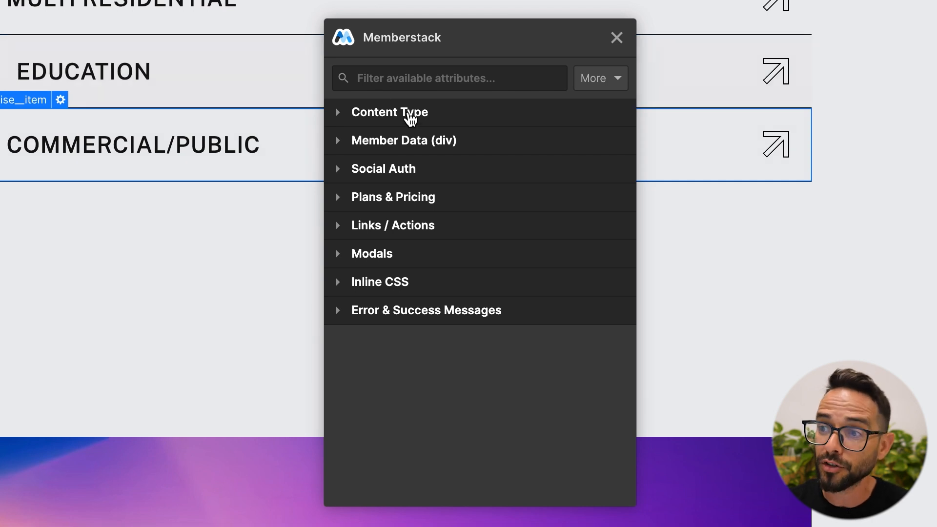
- Expand Memberstack's Member Data group and check its Data dropdown options
left_click(389, 112)
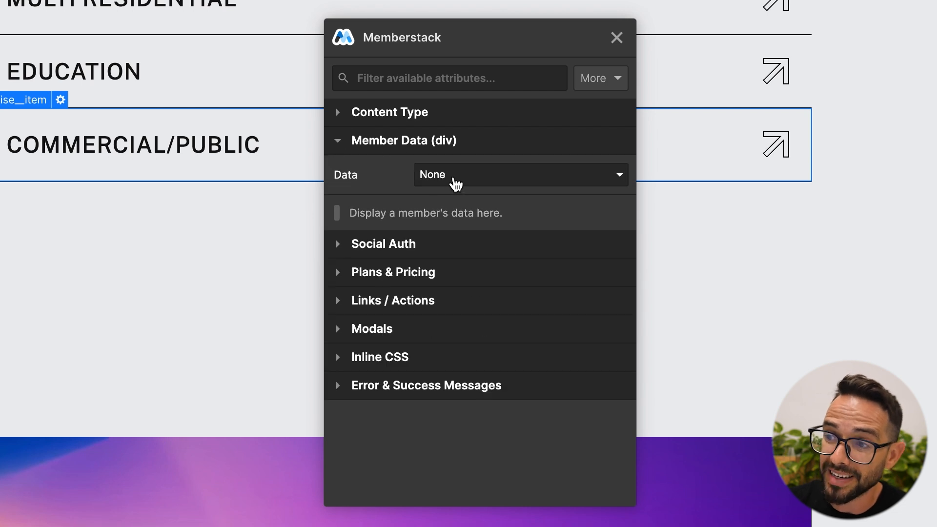
left_click(617, 37)
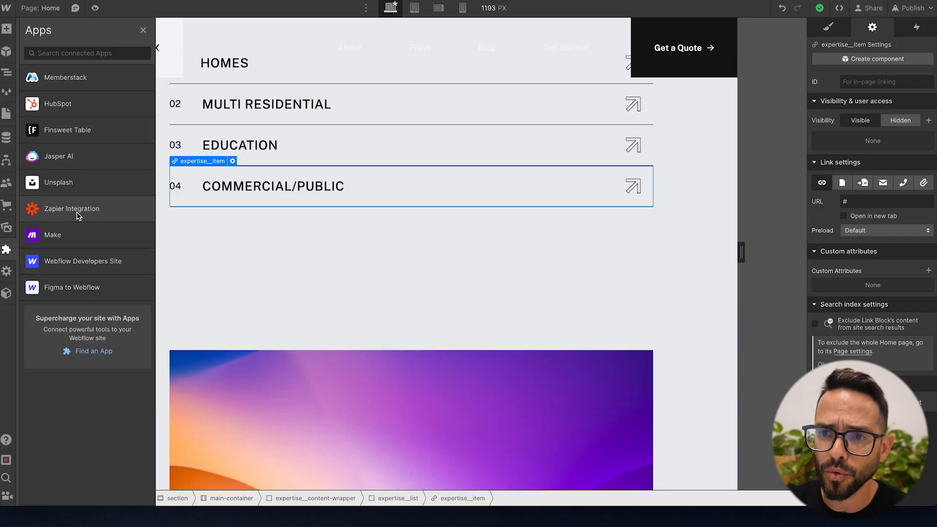
mouse_move(119, 156)
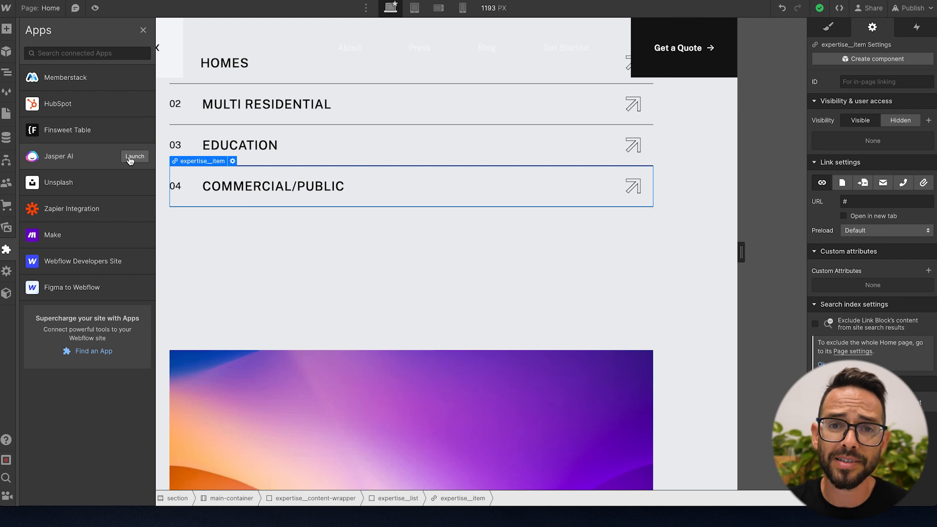
left_click(134, 156)
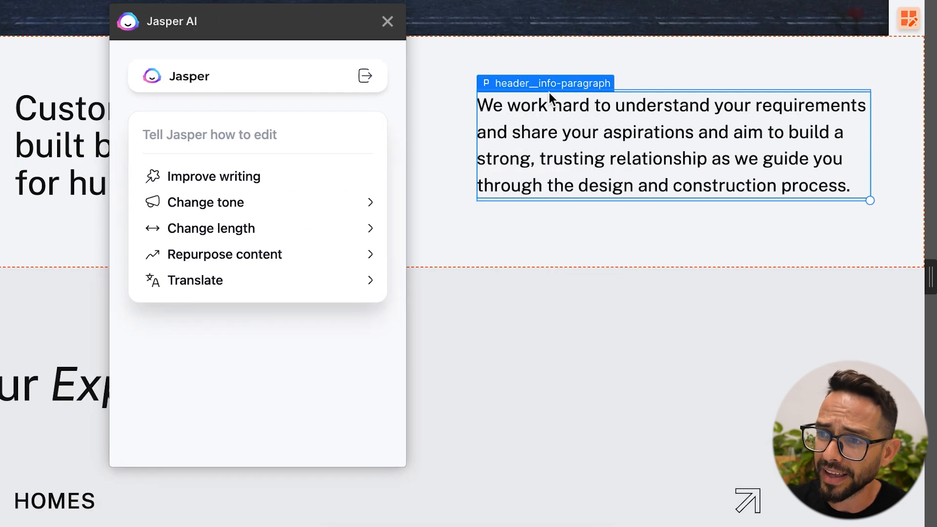
mouse_move(242, 154)
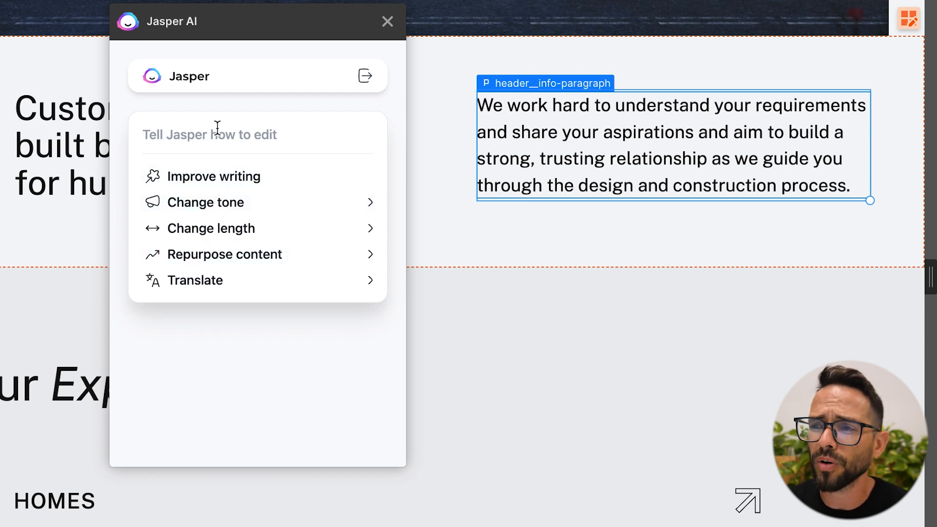
mouse_move(223, 88)
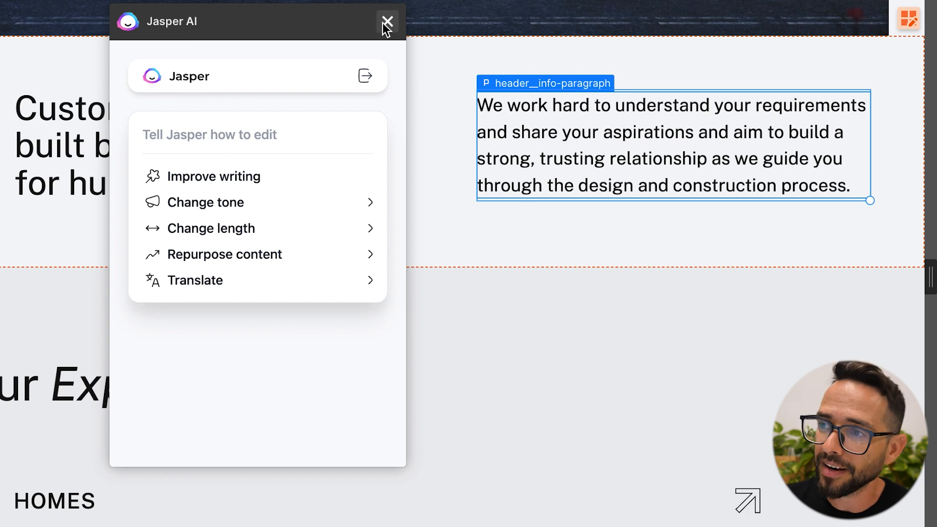
left_click(386, 22)
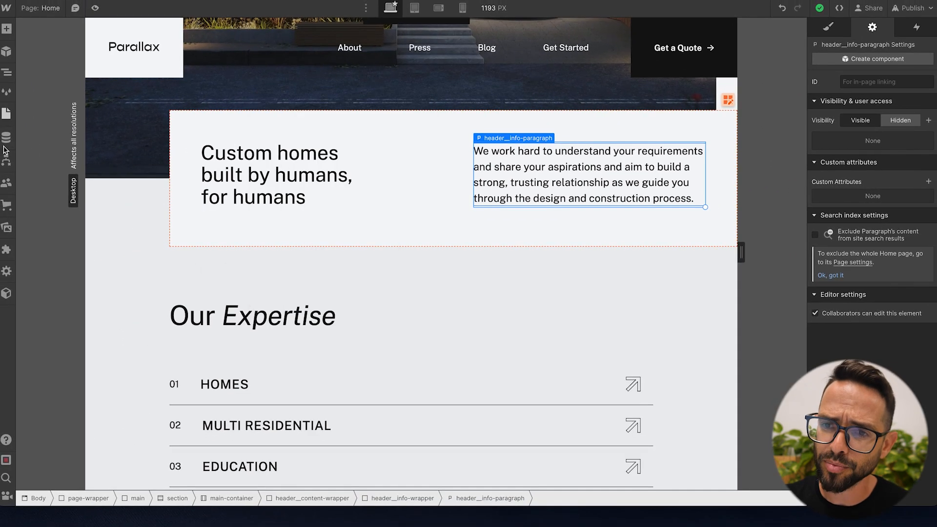
left_click(6, 249)
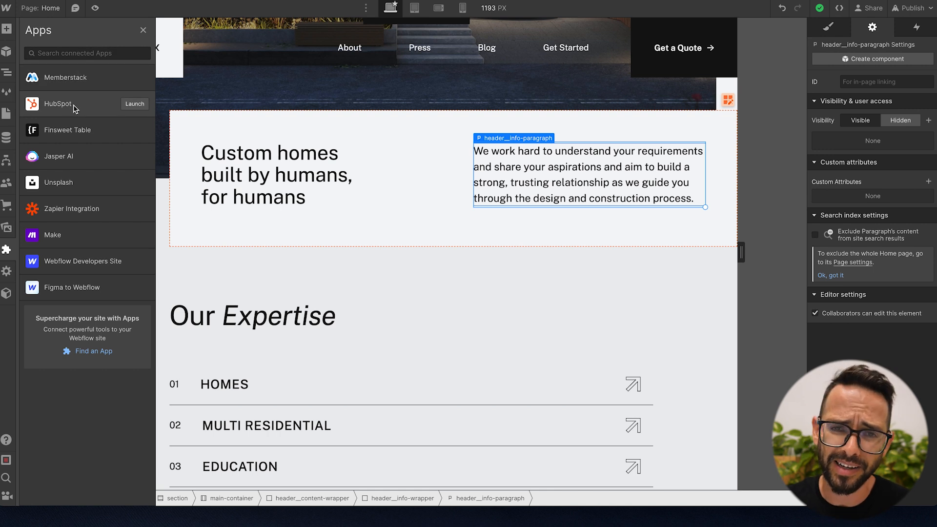
mouse_move(89, 108)
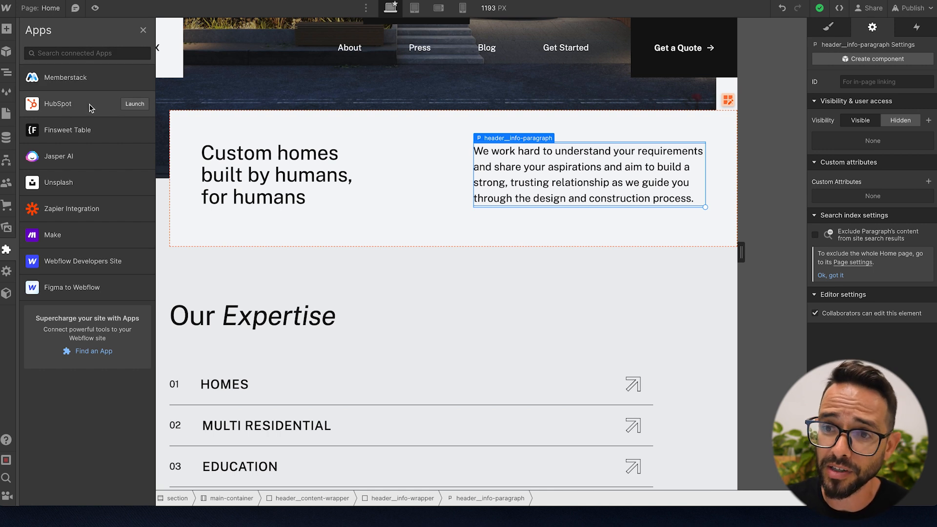